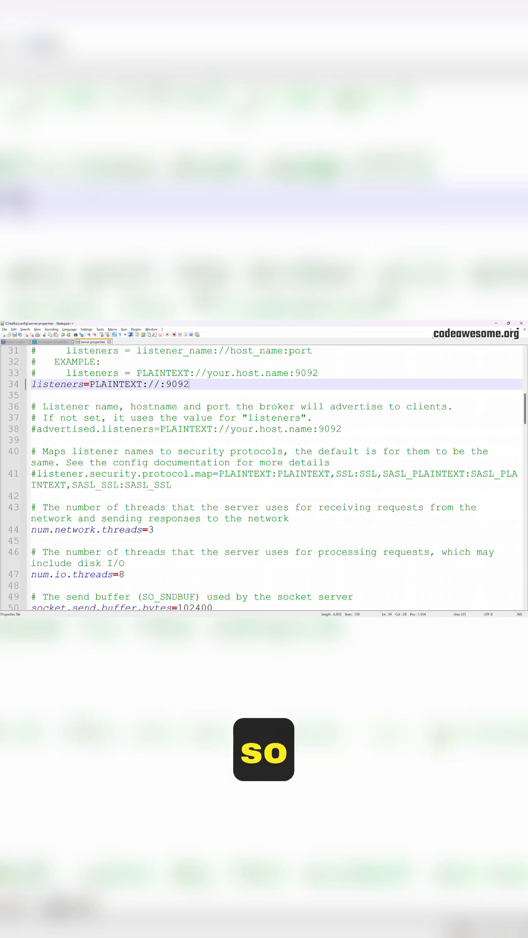
Step: Scroll through server.properties to reach the commented listeners line
scroll("down", 3)
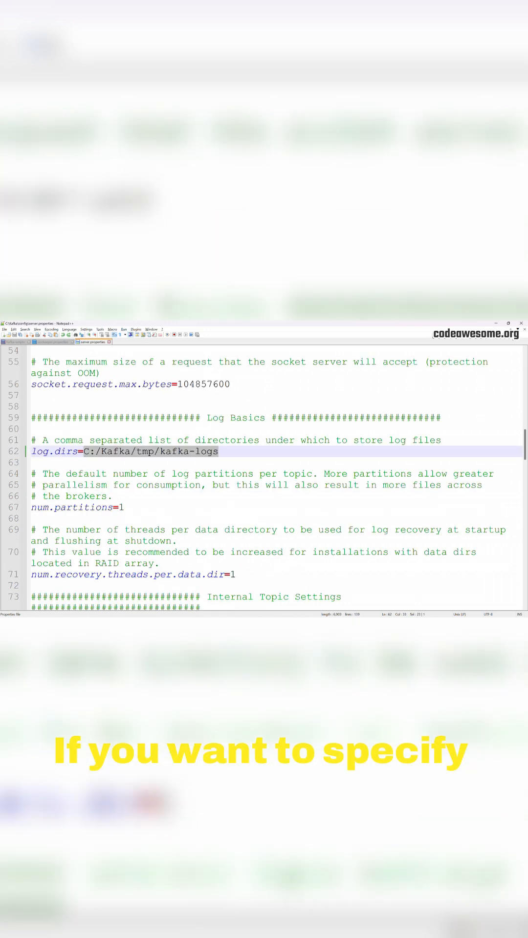
Step: Scroll down to the Log Basics section containing the log.dirs setting
scroll("down", 3)
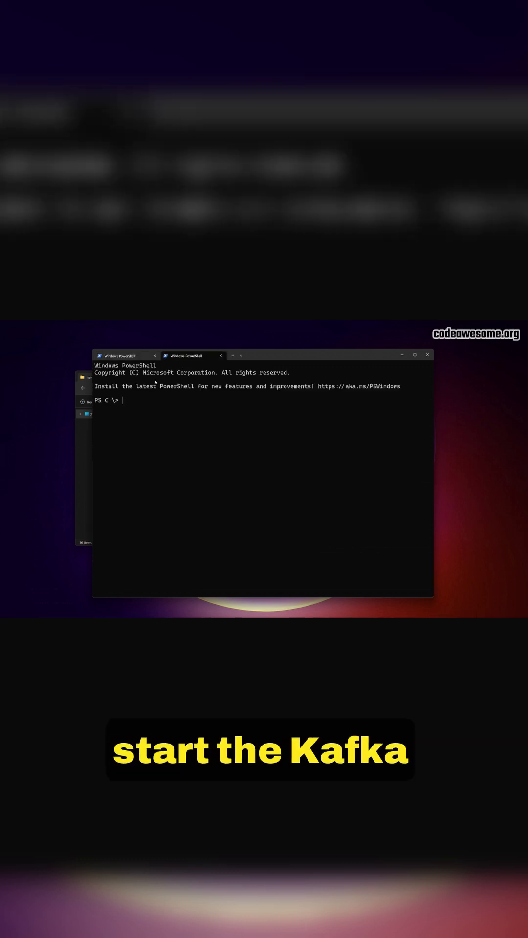
Step: Start the Kafka server using kafka-server-start.bat with C:\Kafka\config\server.properties
type("kafka-server-start.bat C:\\Kafka\\config\\server.properties")
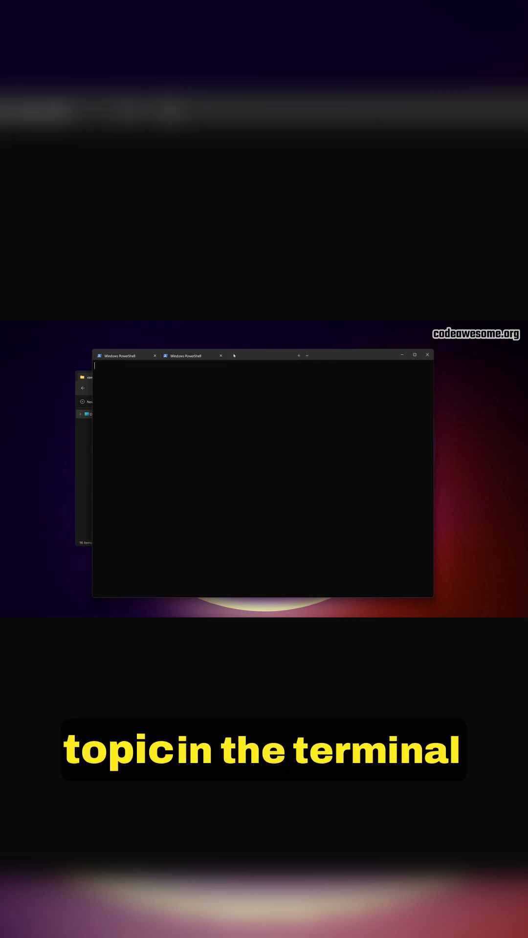
Step: Create test-topic on localhost:9092 with 1 partition and replication factor 1, then list topics
type("kafka-topics.bat --create --topic test-topic --bootstrap-server localhost:9092 --partitions 1 --replication-factor 1")
type("kafka-topics.bat --list --bootstrap-server localhost:9092")
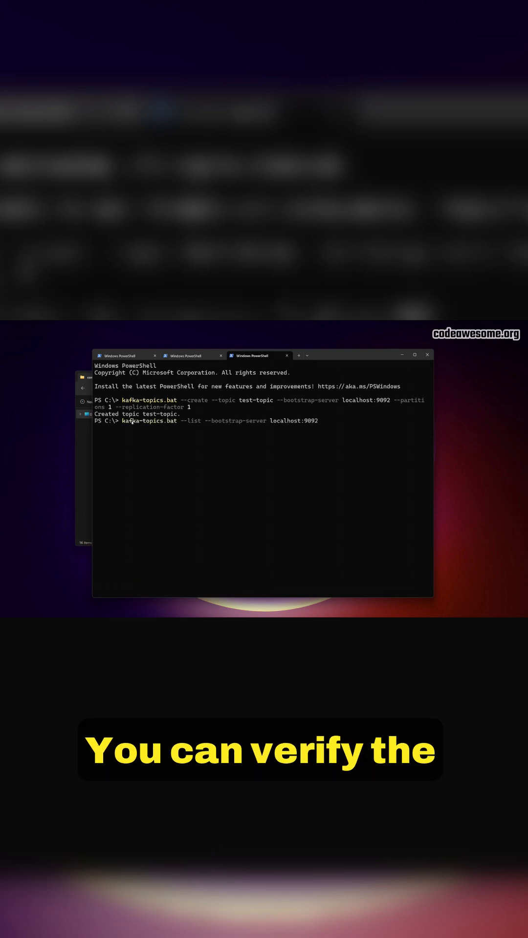
key("enter")
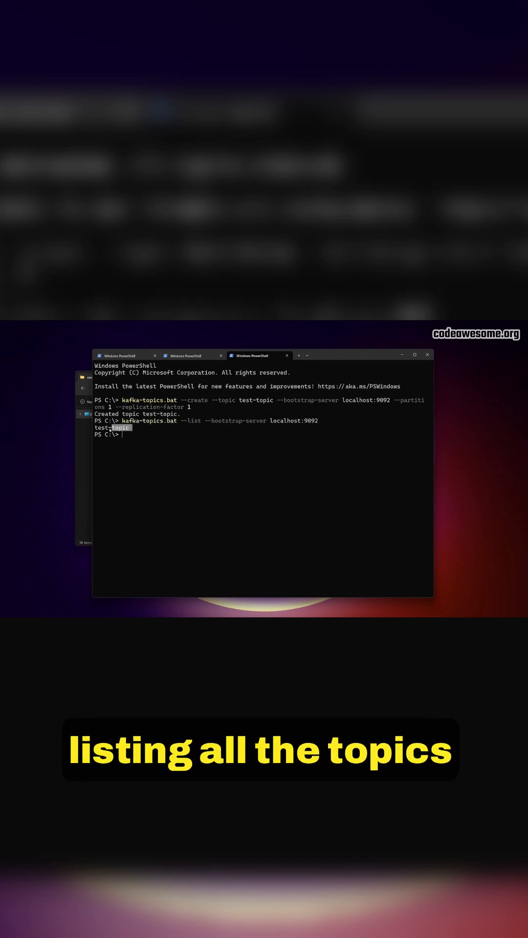